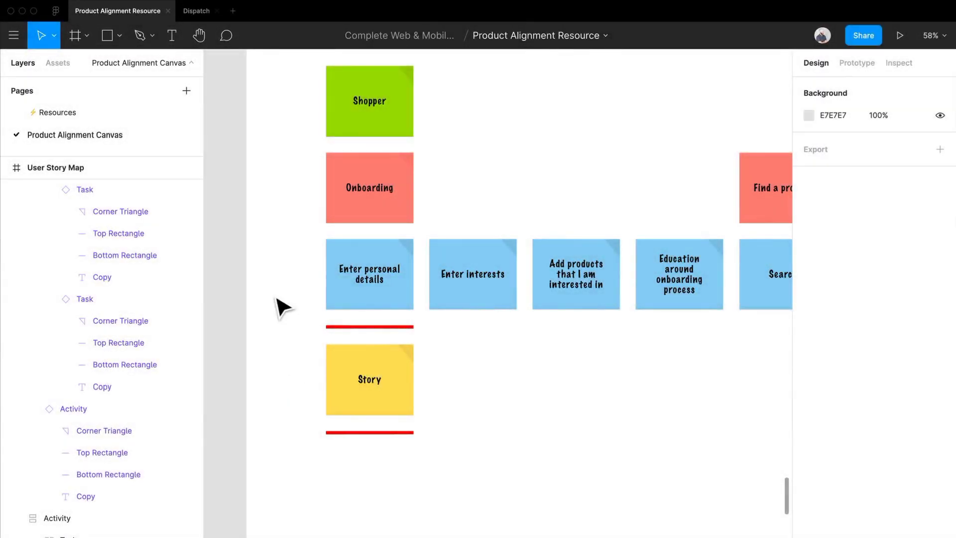
Select the Onboarding activity, then the Story Column frame holding the story and release lines.
left_click(472, 275)
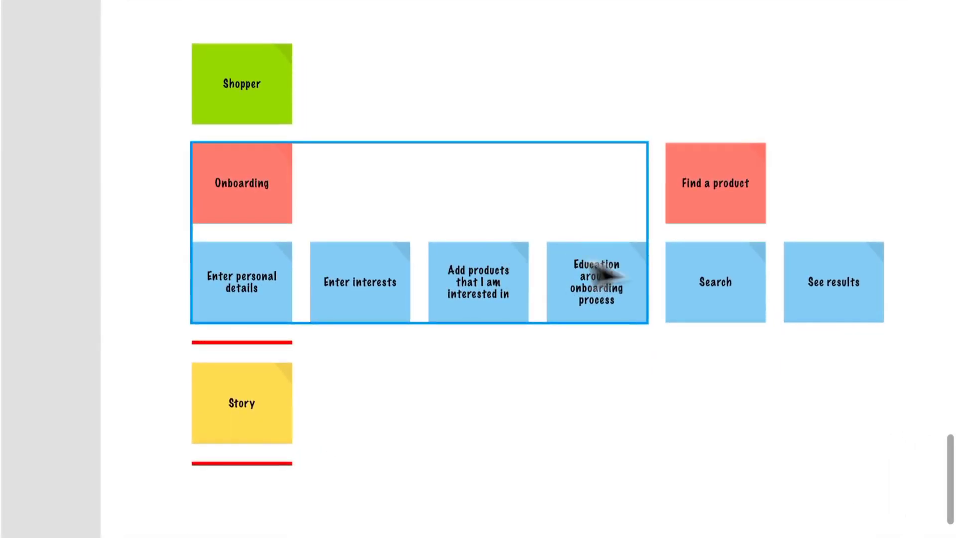
scroll("down", 3)
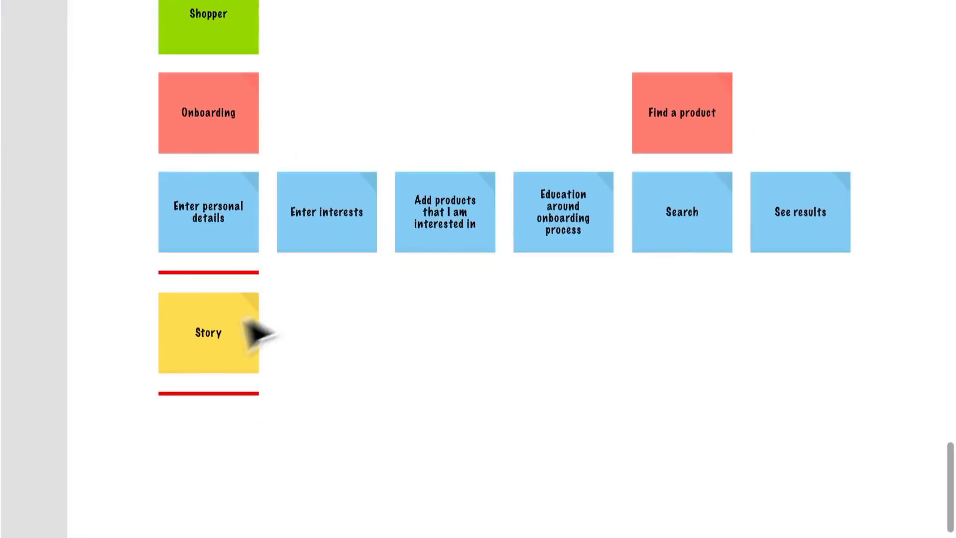
left_click(208, 332)
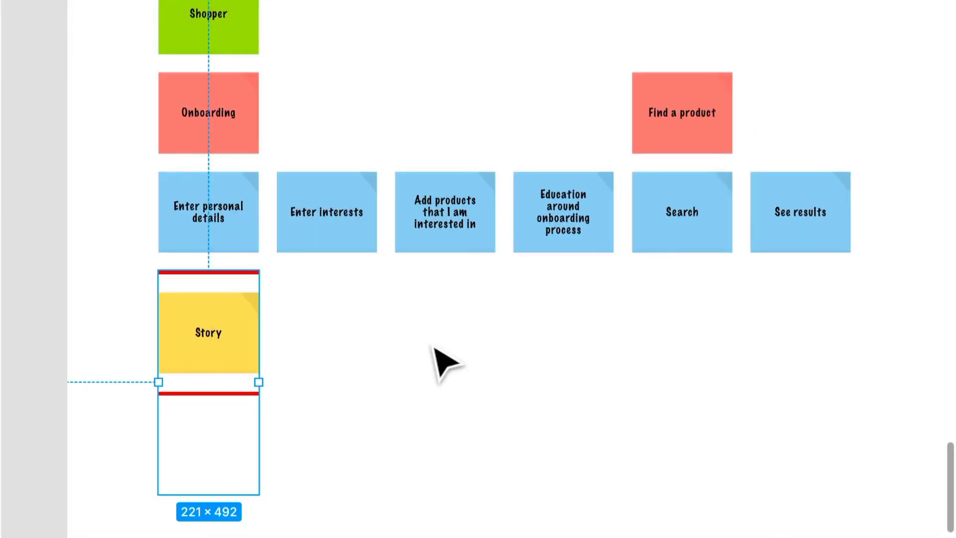
mouse_move(434, 363)
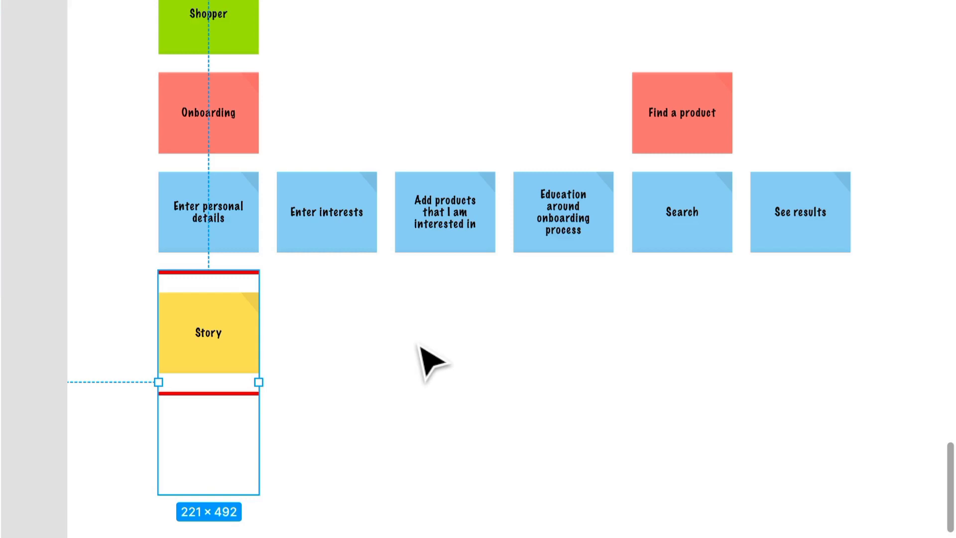
mouse_move(235, 424)
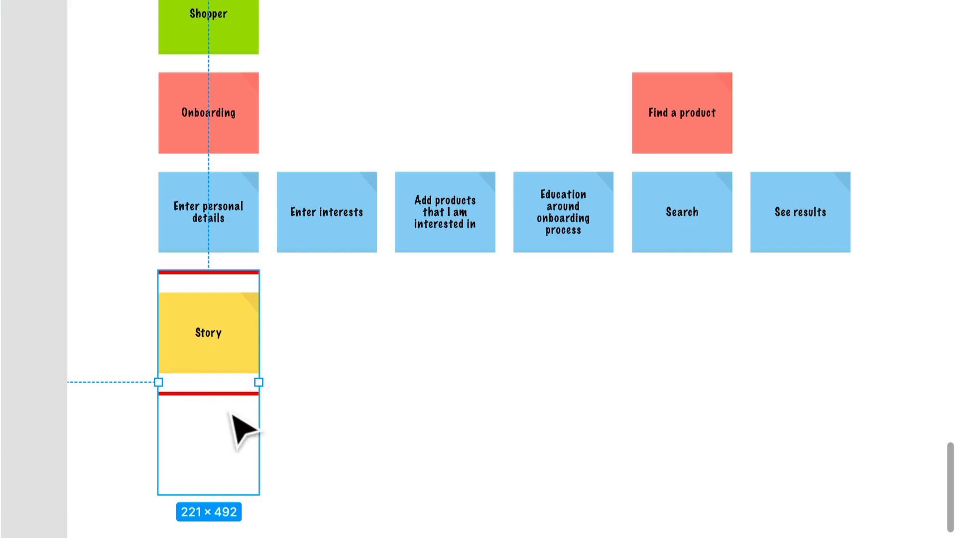
mouse_move(256, 384)
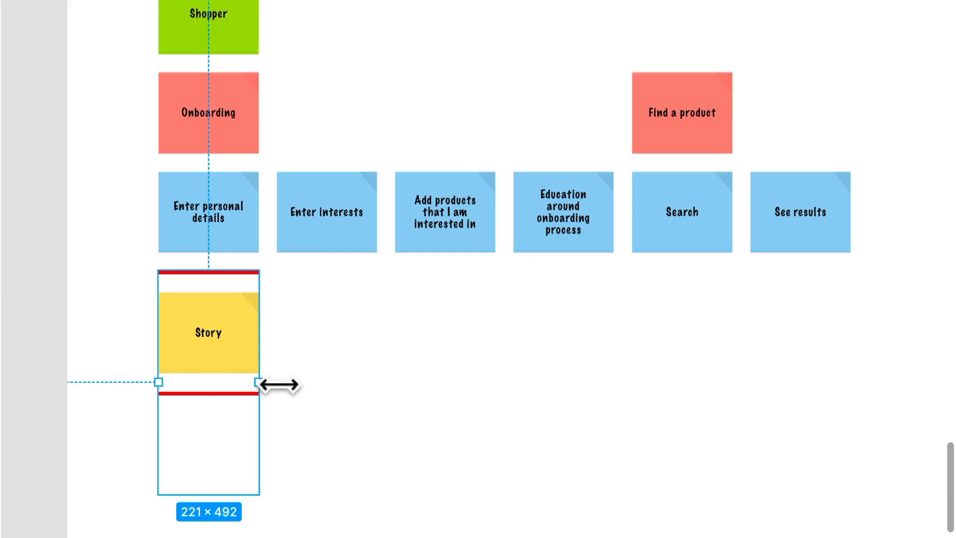
mouse_move(207, 338)
type("I want")
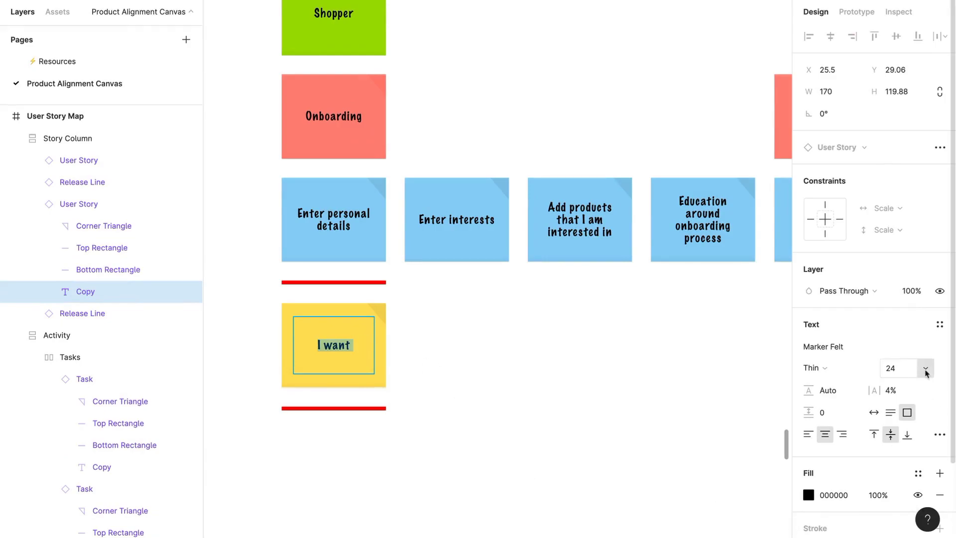
Start editing the yellow story note to write the name-and-email shopper story.
left_click(924, 368)
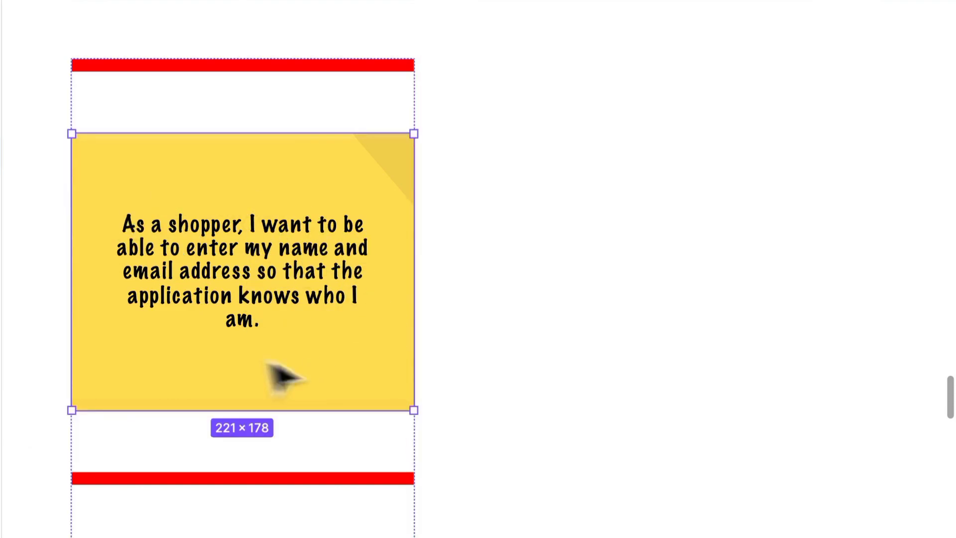
mouse_move(353, 210)
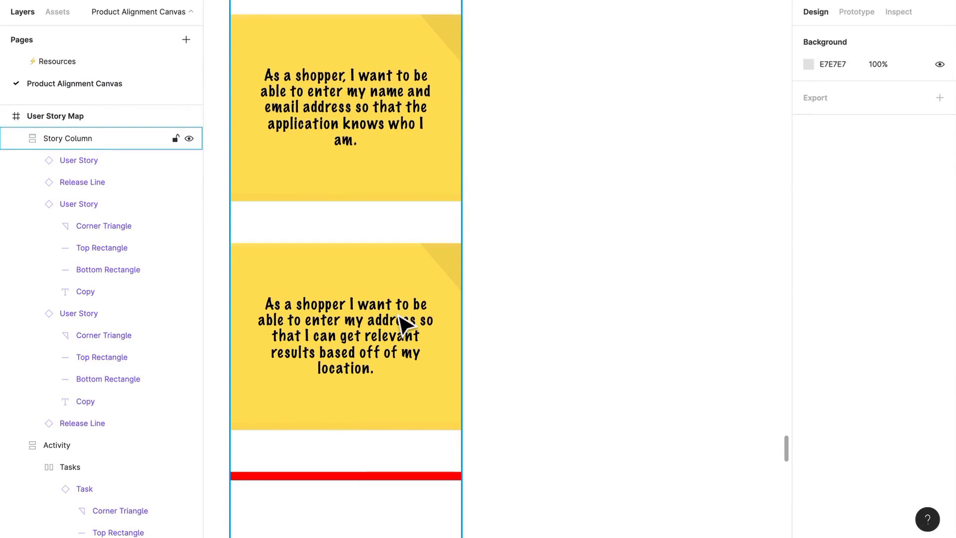
scroll("down", 3)
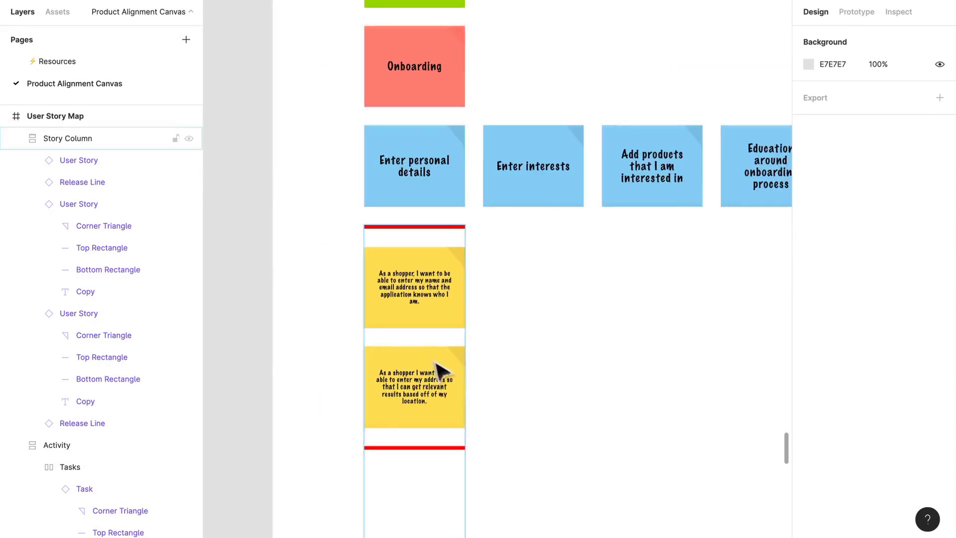
scroll("up", 3)
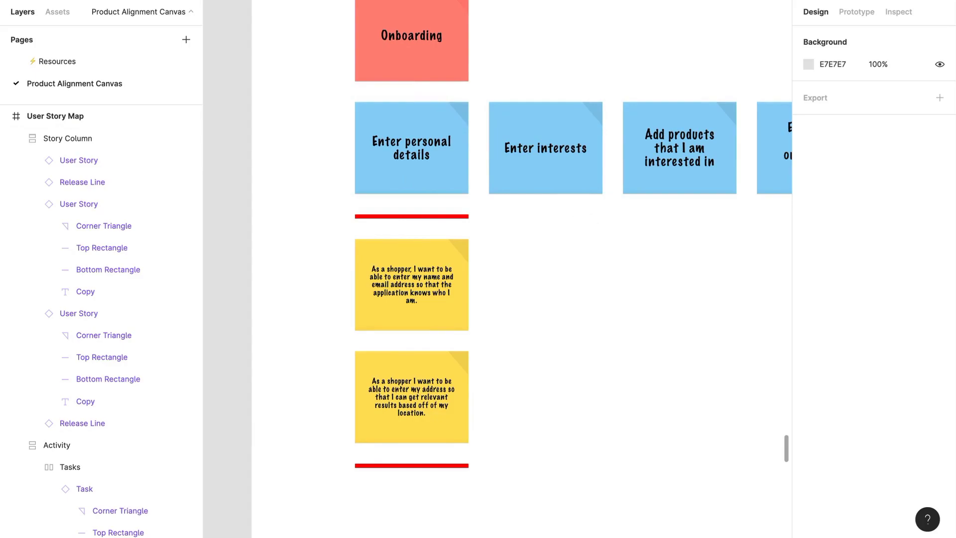
left_click(104, 226)
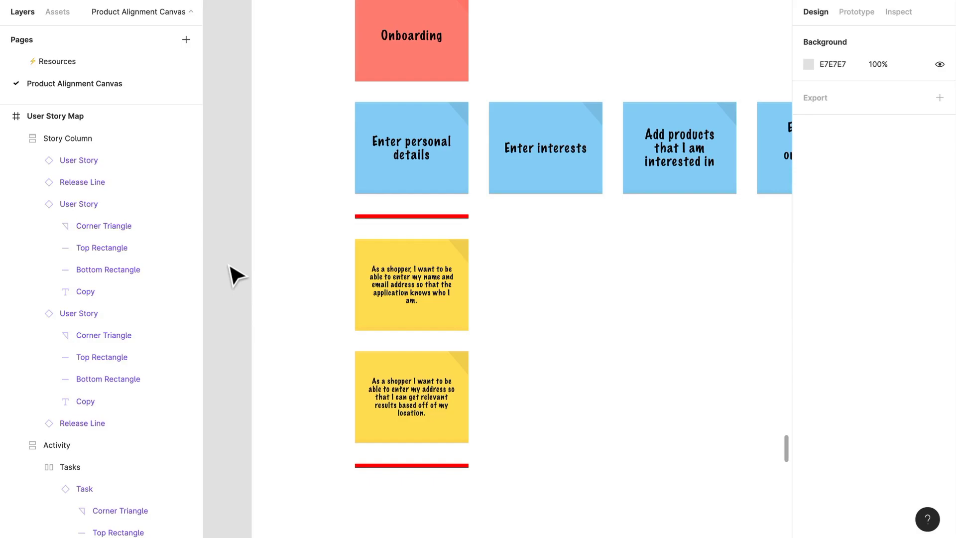
left_click(81, 181)
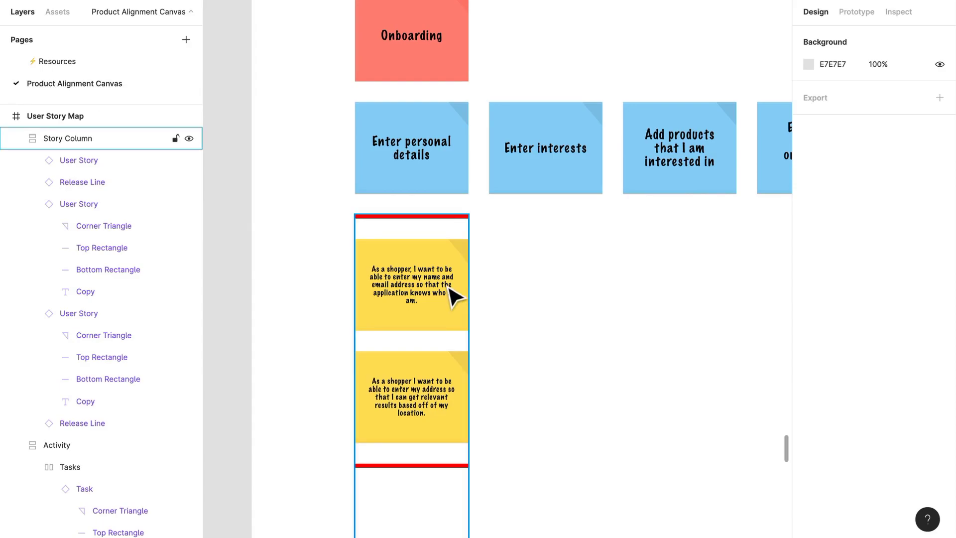
mouse_move(447, 310)
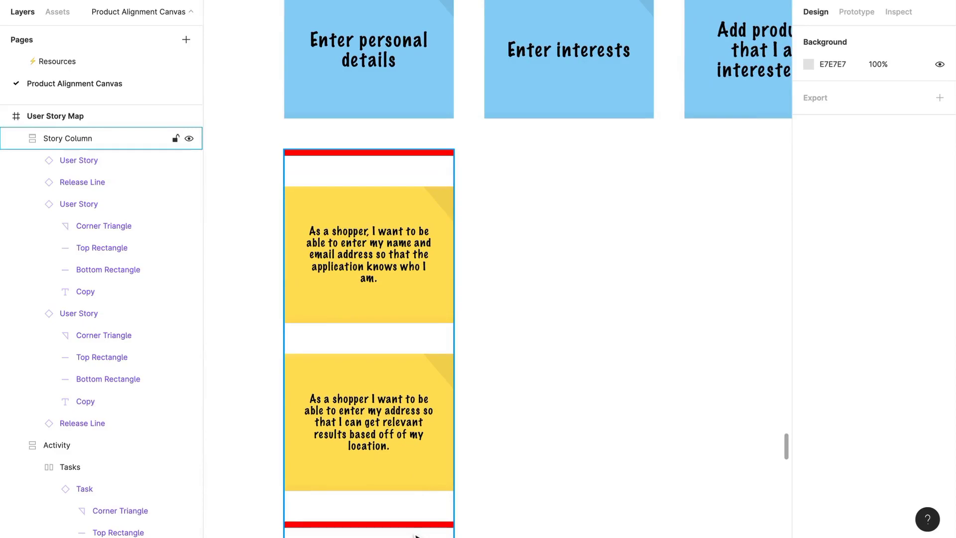
Copy the story column and make the new note read 'I want to tell you my hobbies'.
left_click(368, 515)
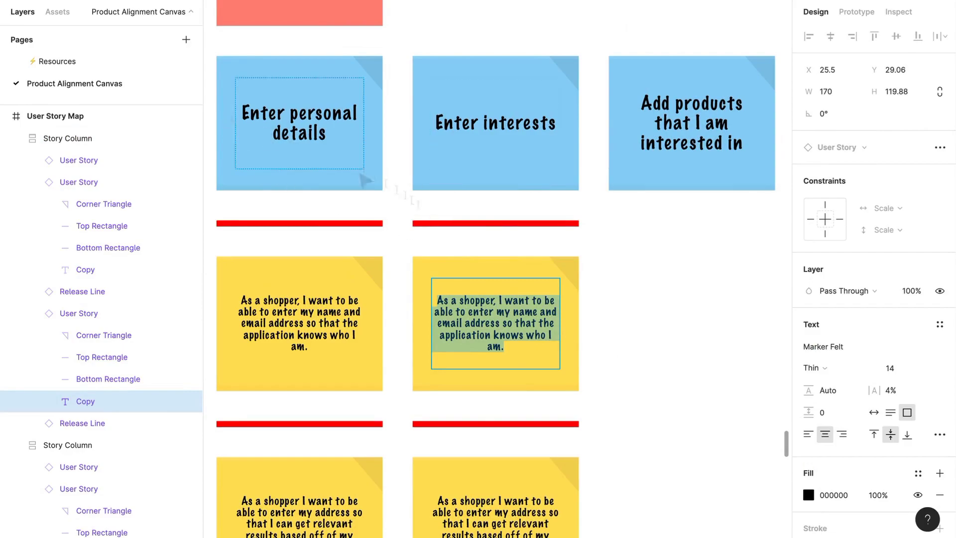
mouse_move(595, 412)
type("I w")
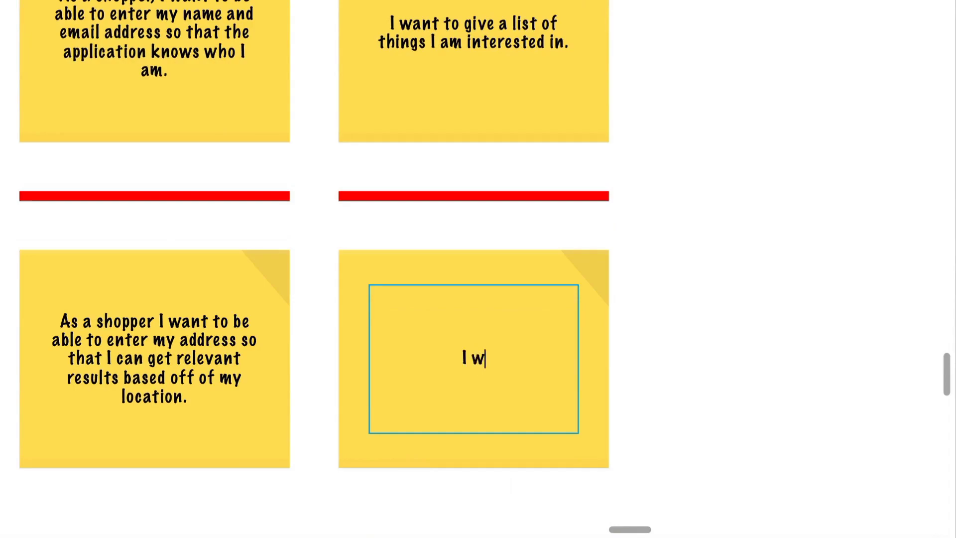
type("ant to tell")
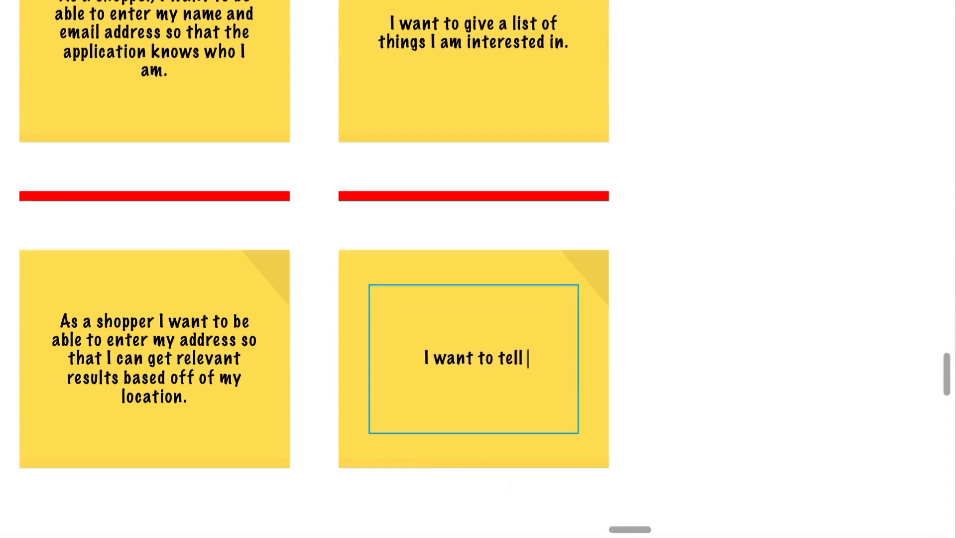
type("you my hobbies")
type("I want to list products that I really like")
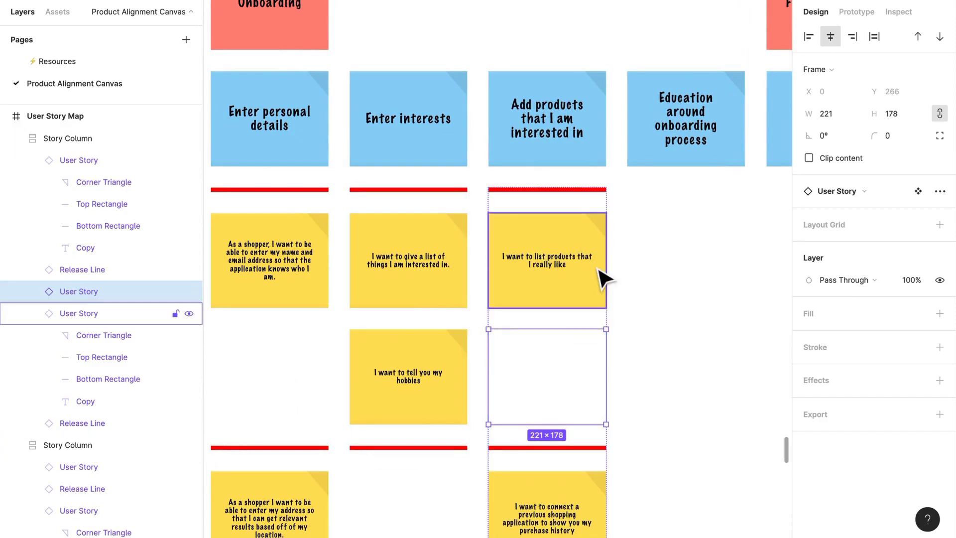
mouse_move(522, 353)
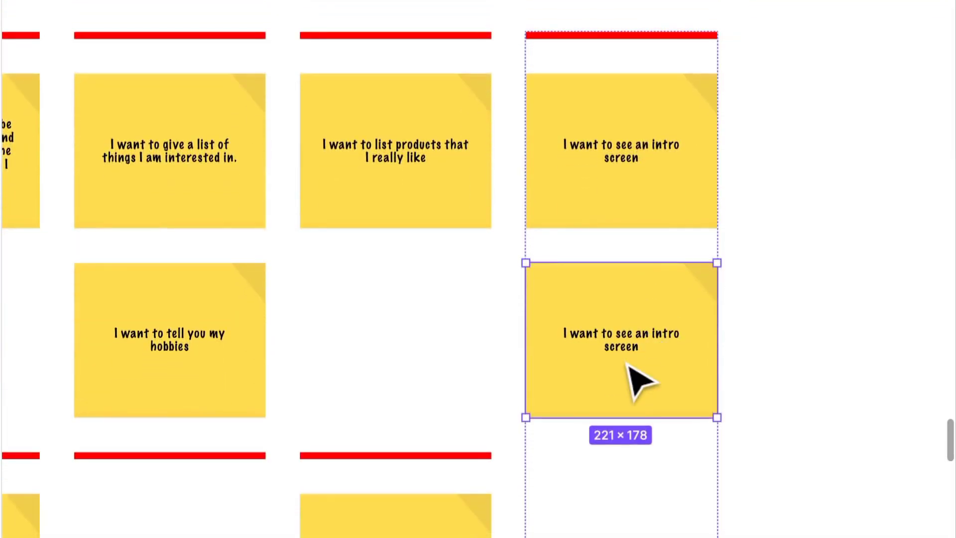
Scroll down to the Education around onboarding process column.
scroll("down", 3)
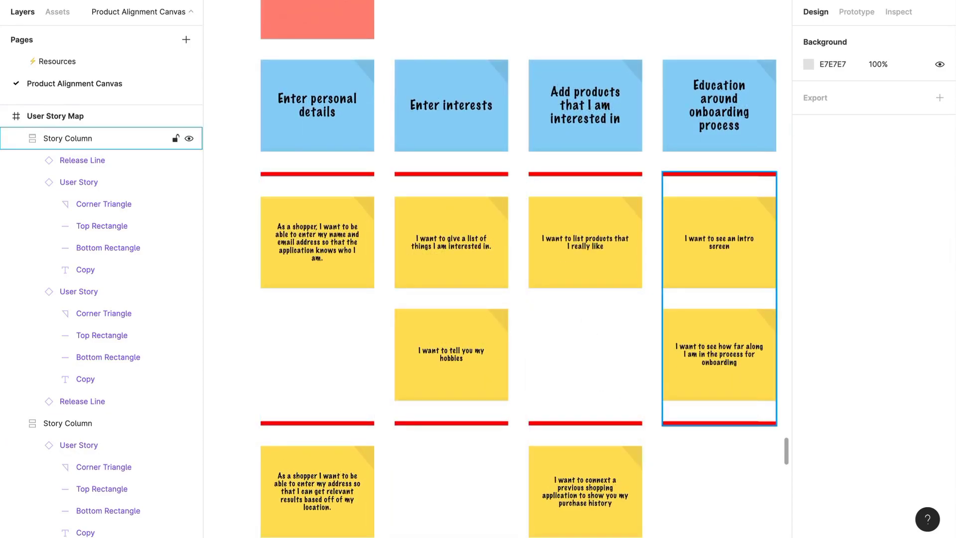
mouse_move(703, 354)
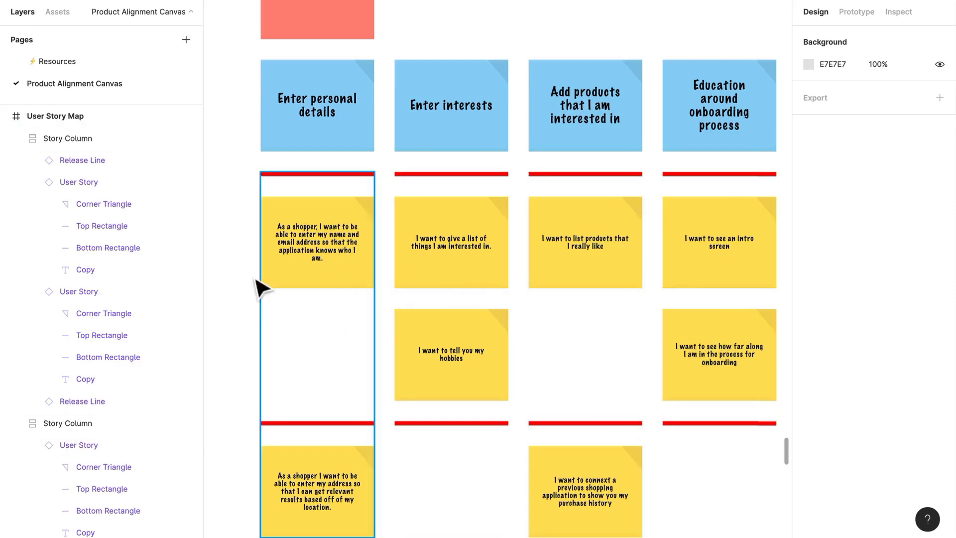
left_click(718, 299)
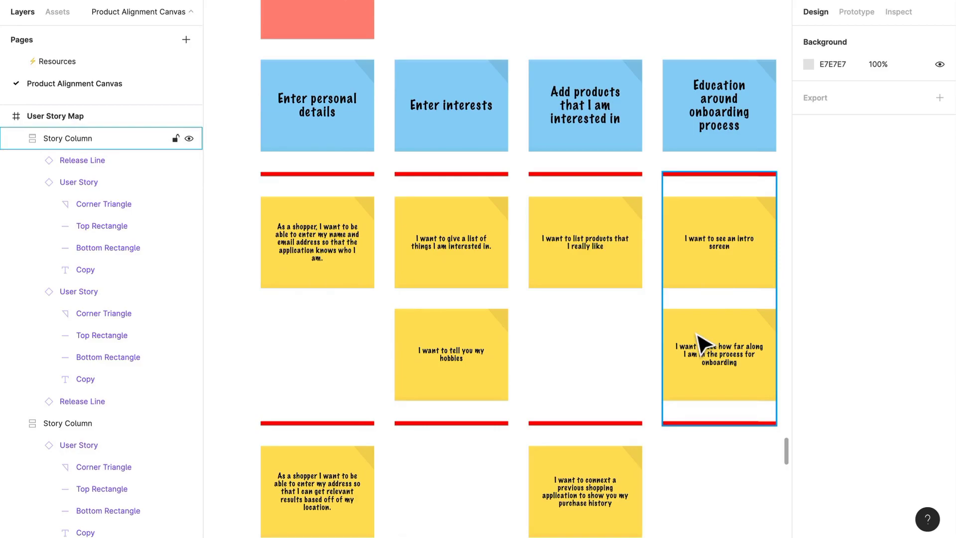
mouse_move(700, 340)
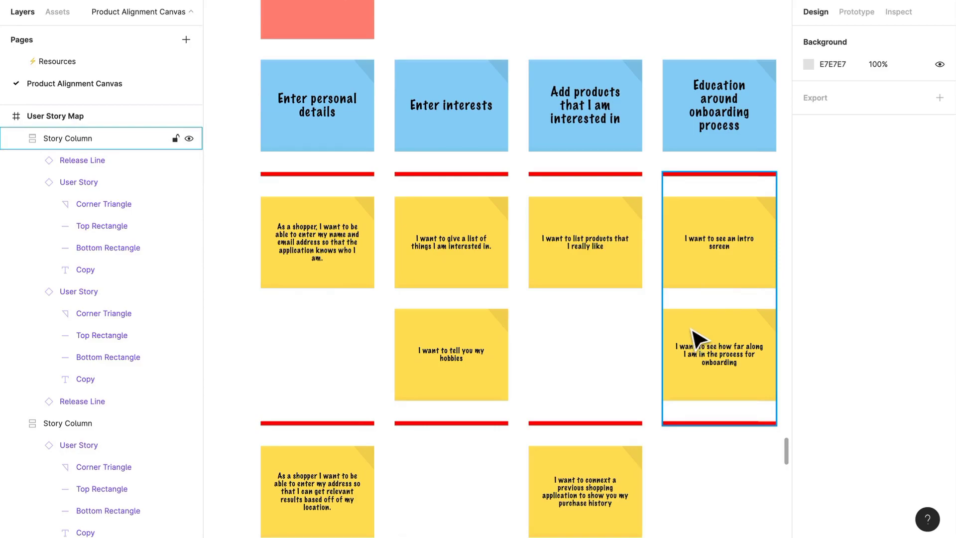
mouse_move(679, 359)
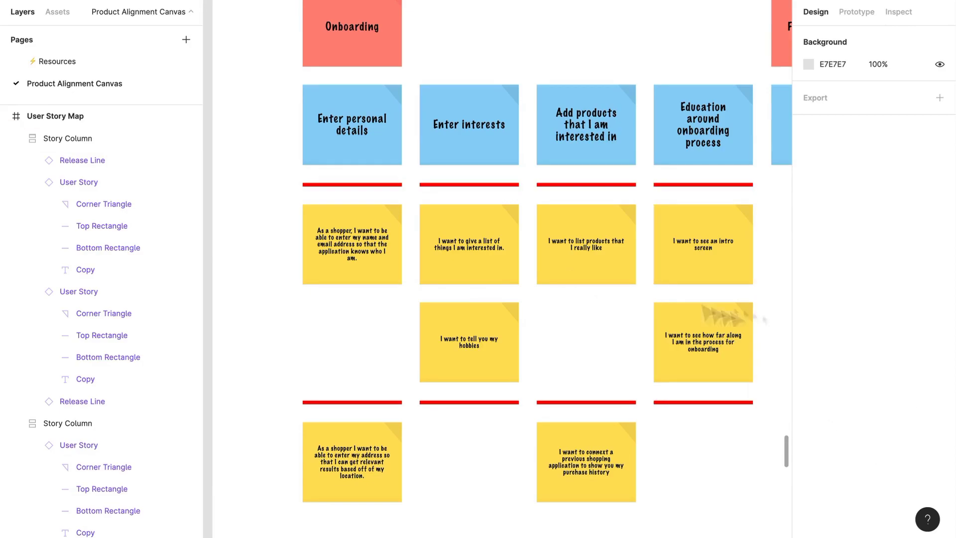
scroll("down", 3)
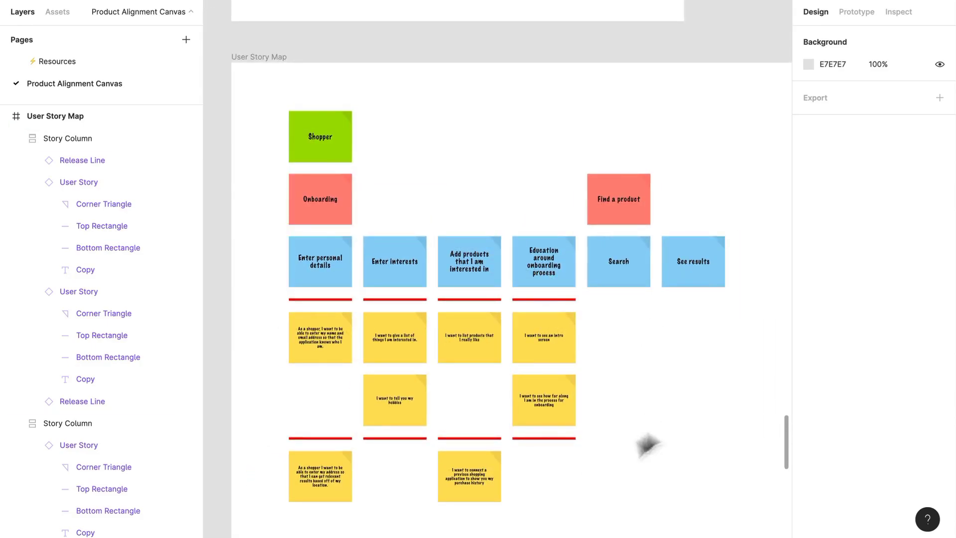
left_click(543, 400)
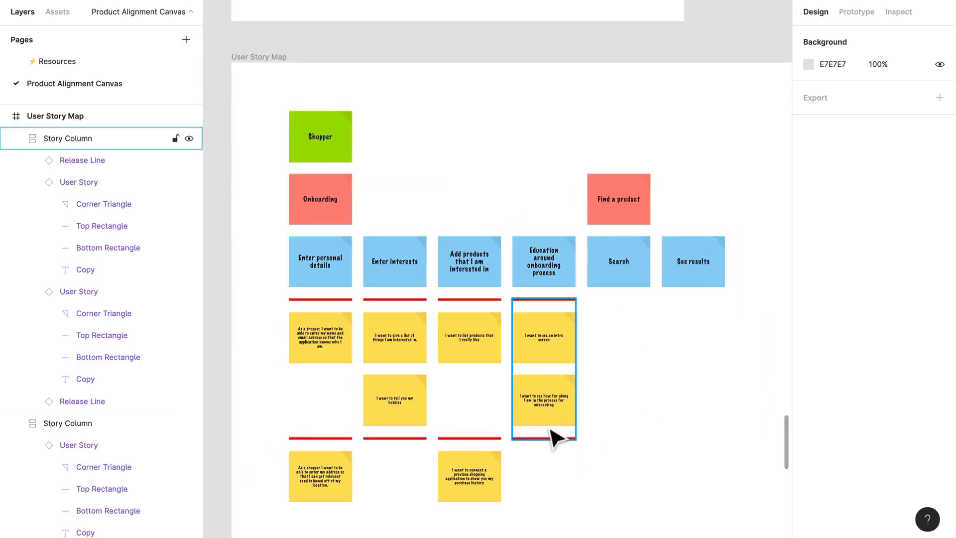
left_click(394, 337)
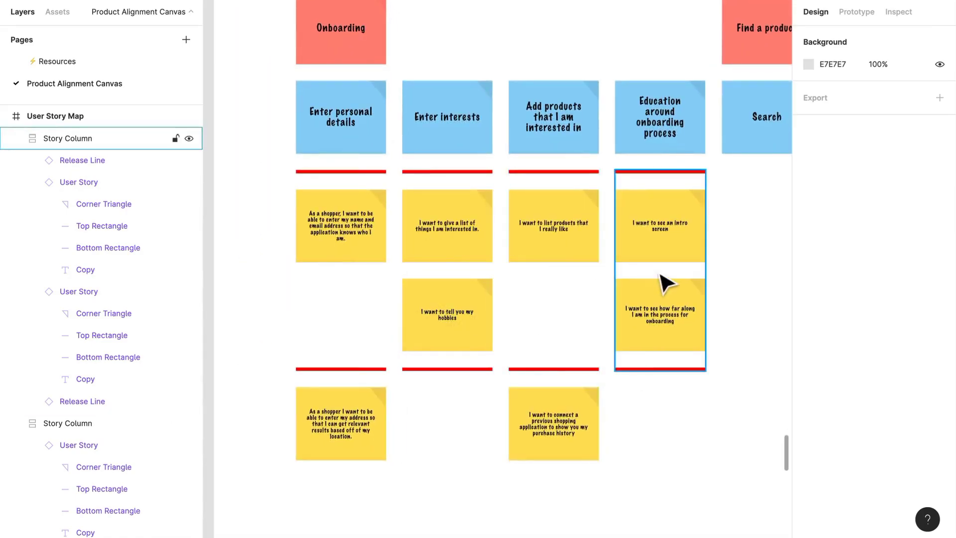
mouse_move(694, 314)
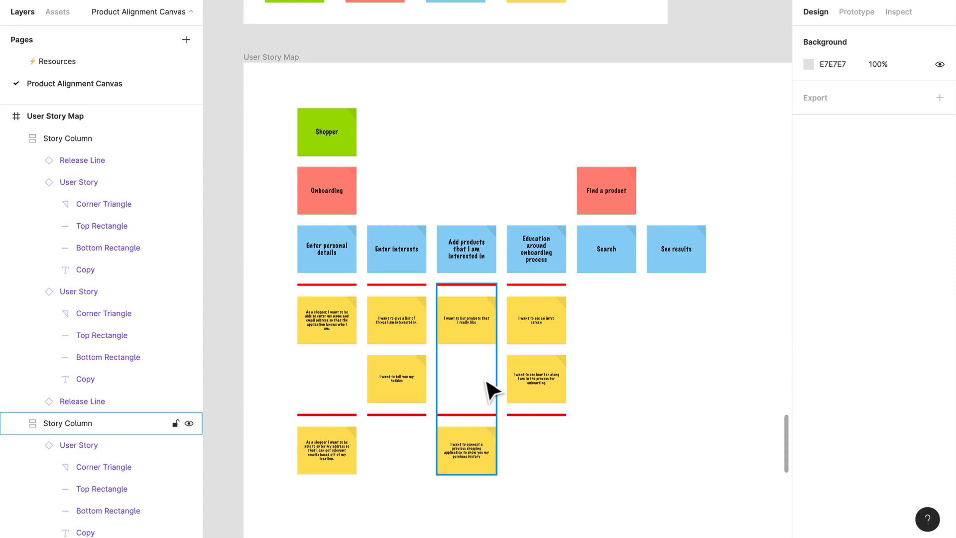
mouse_move(479, 391)
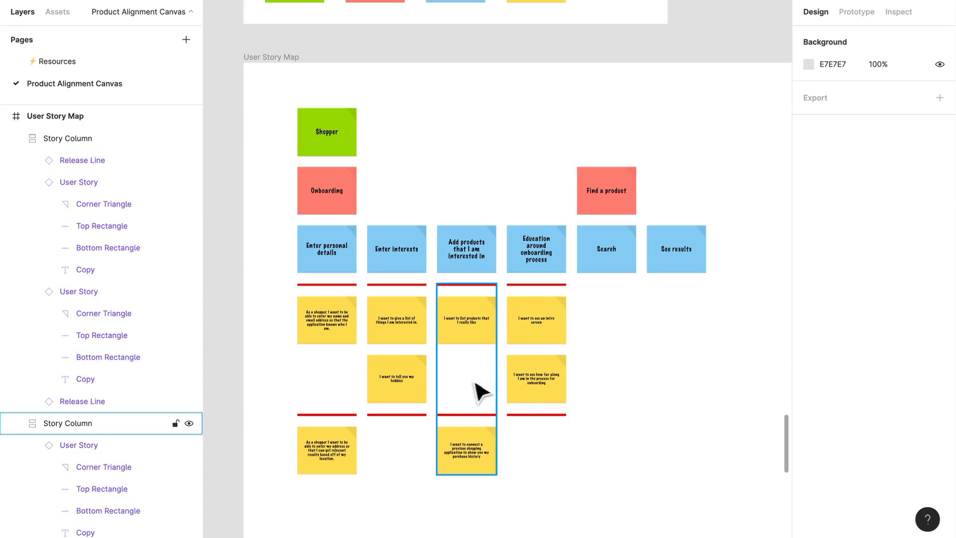
left_click(535, 350)
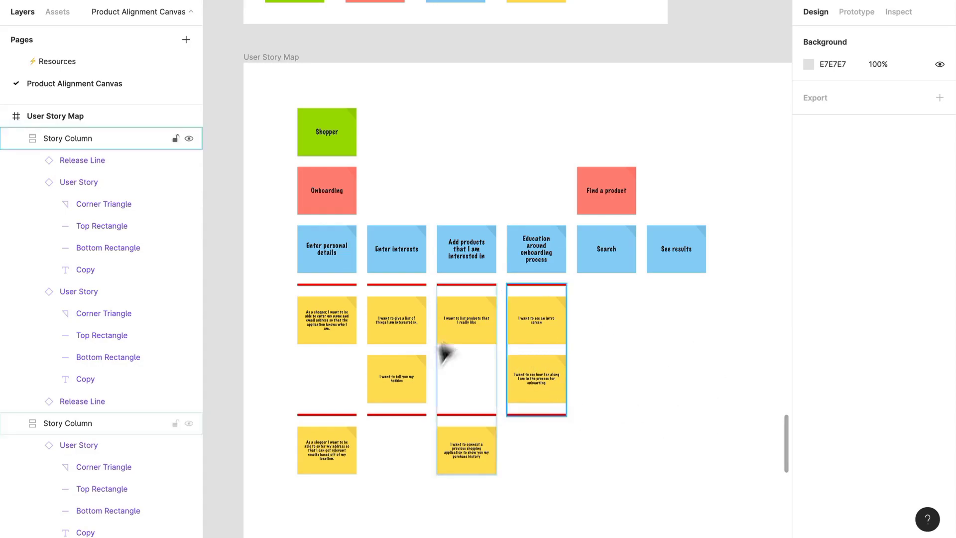